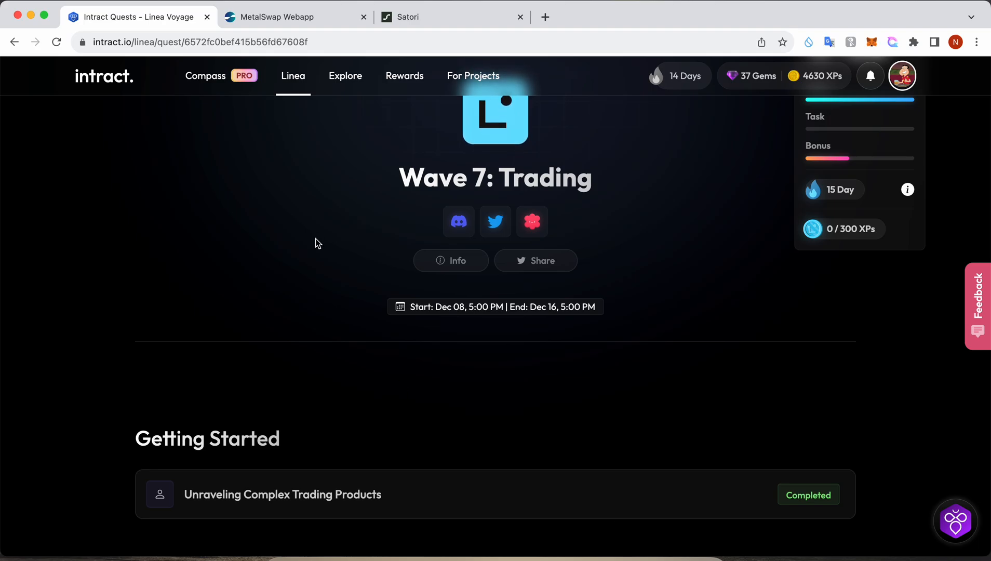
mouse_move(512, 183)
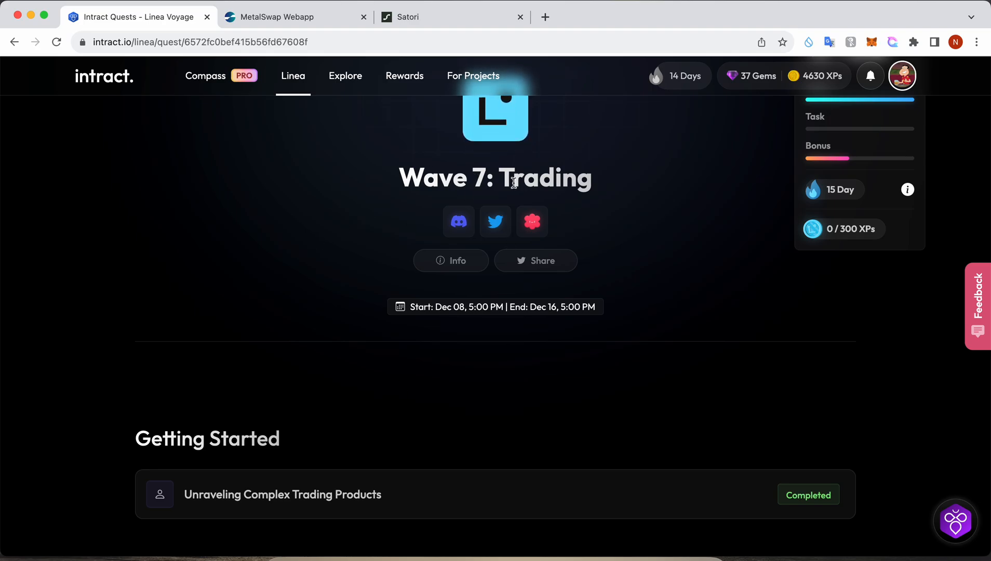
- Start the deposit-and-trade core task from the Intract Wave 7 task list
left_click(281, 495)
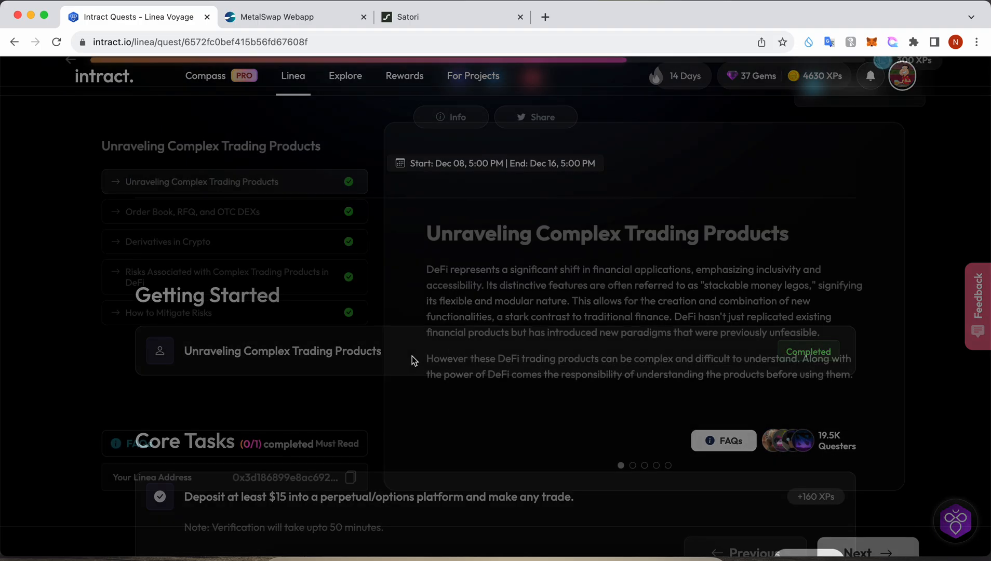
left_click(867, 529)
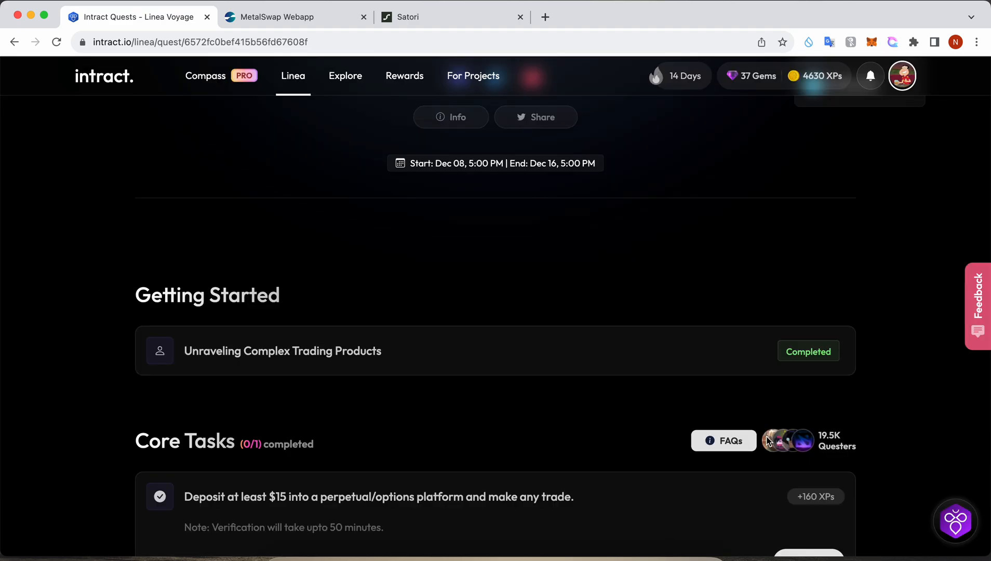
scroll("down", 3)
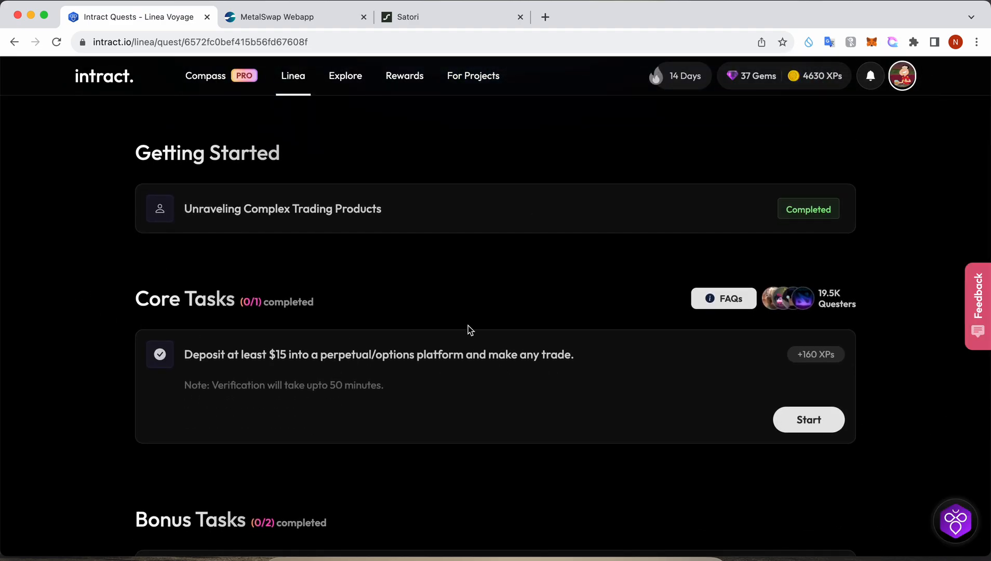
left_click(808, 420)
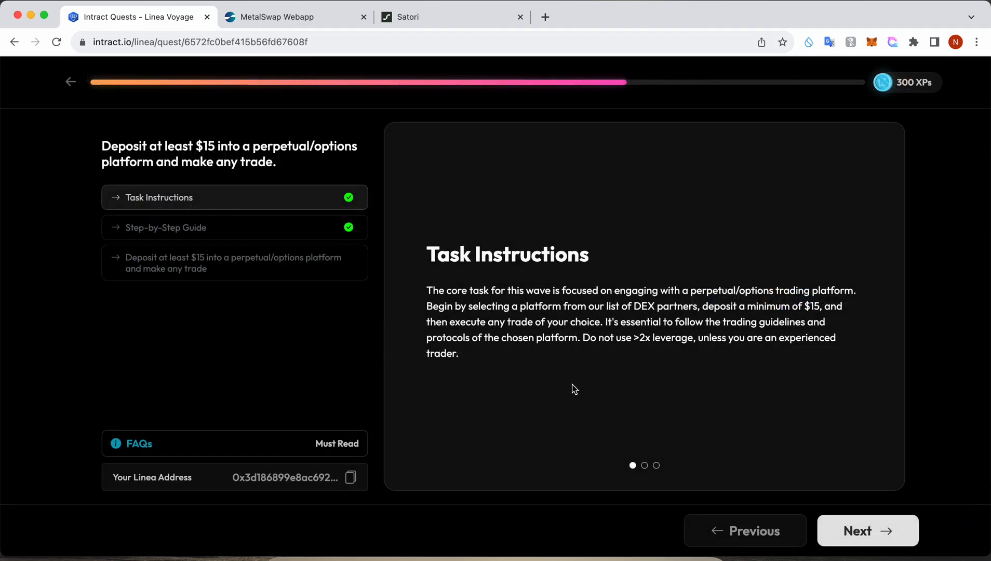
mouse_move(868, 556)
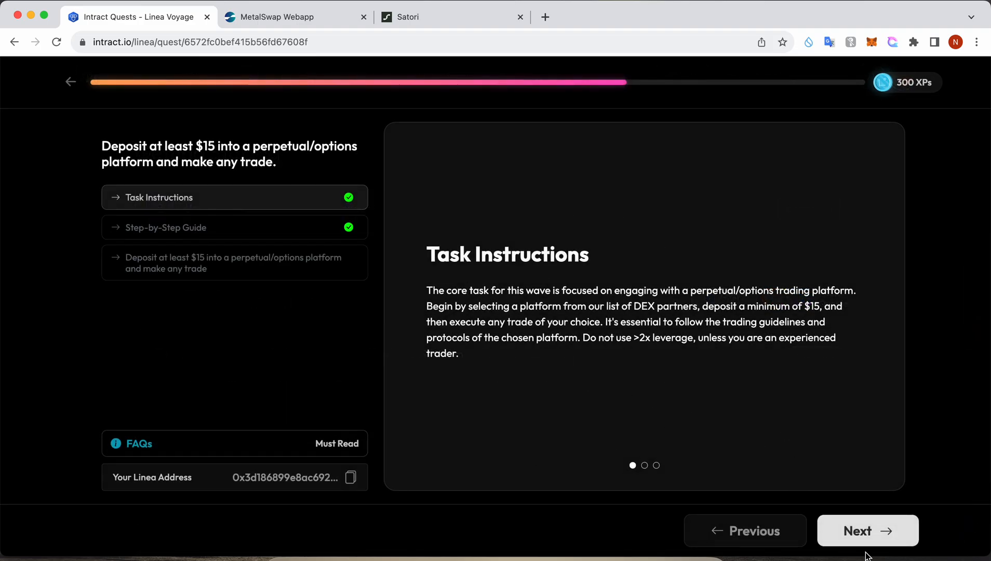
mouse_move(632, 356)
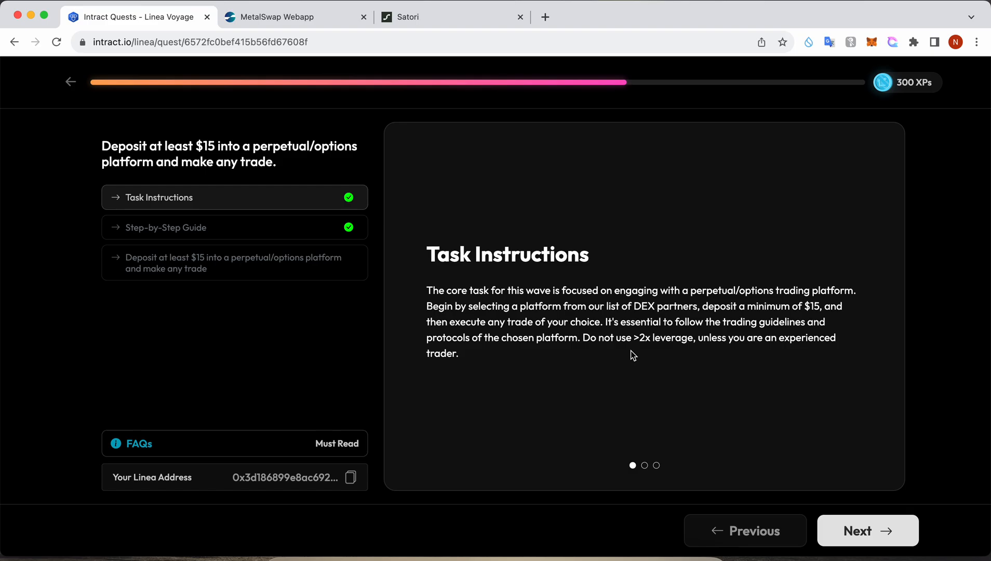
mouse_move(667, 381)
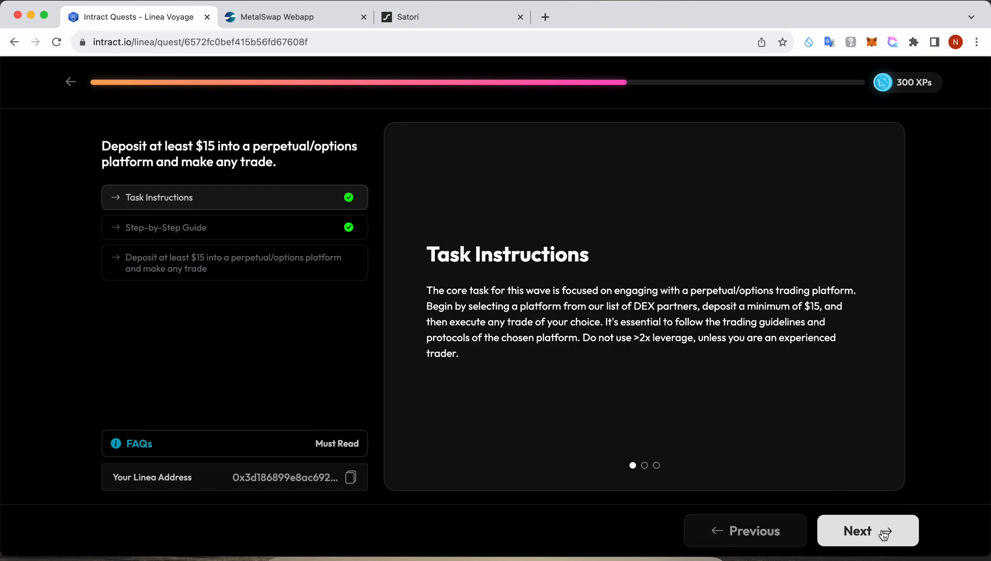
- Advance through the guide to the partner platforms and choose Satori
left_click(166, 228)
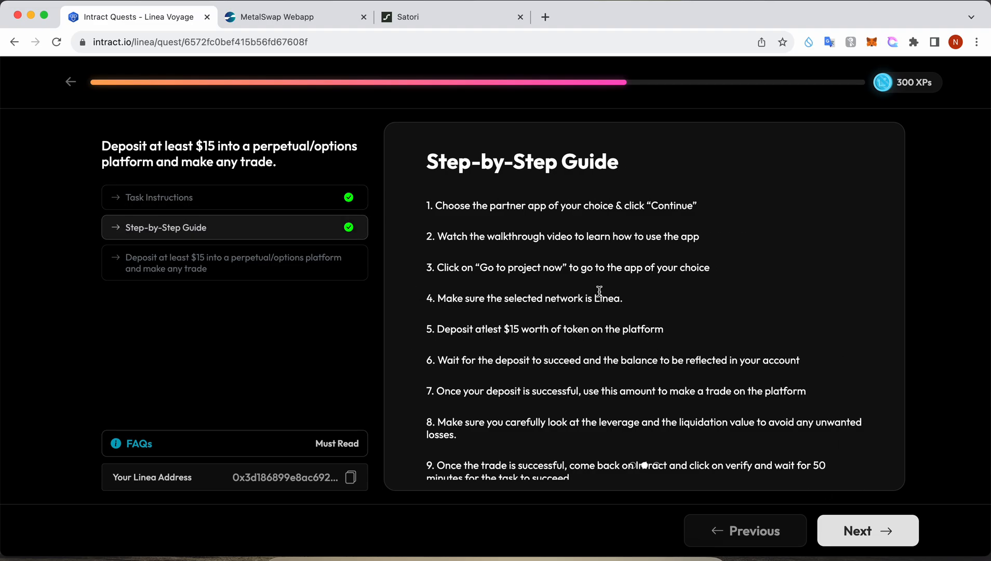
left_click(866, 530)
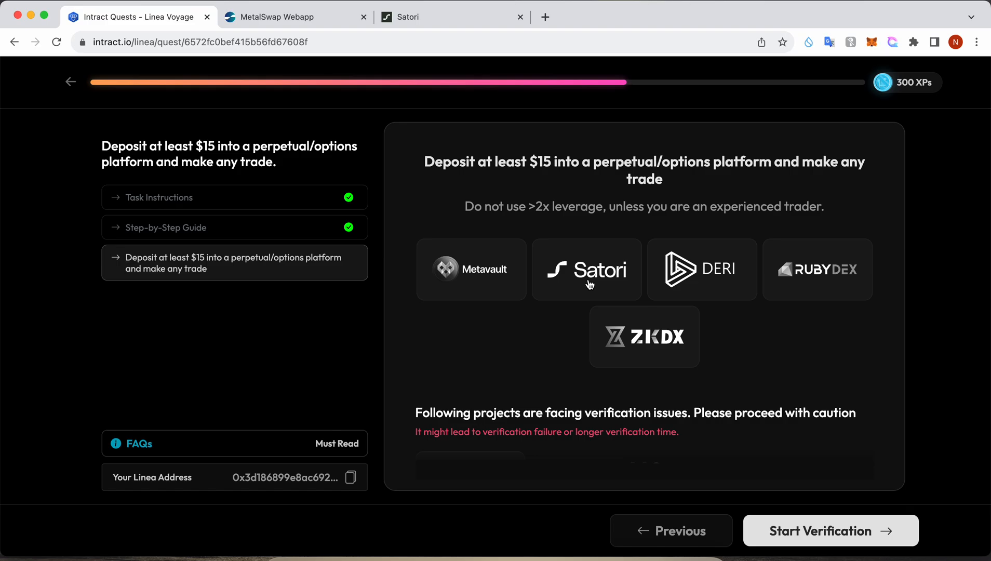
left_click(586, 268)
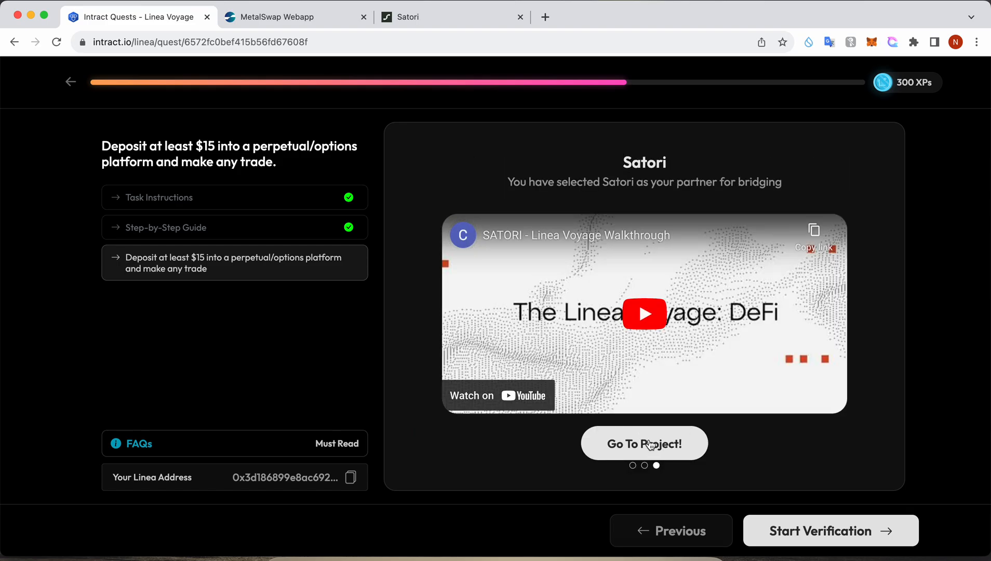
mouse_move(647, 423)
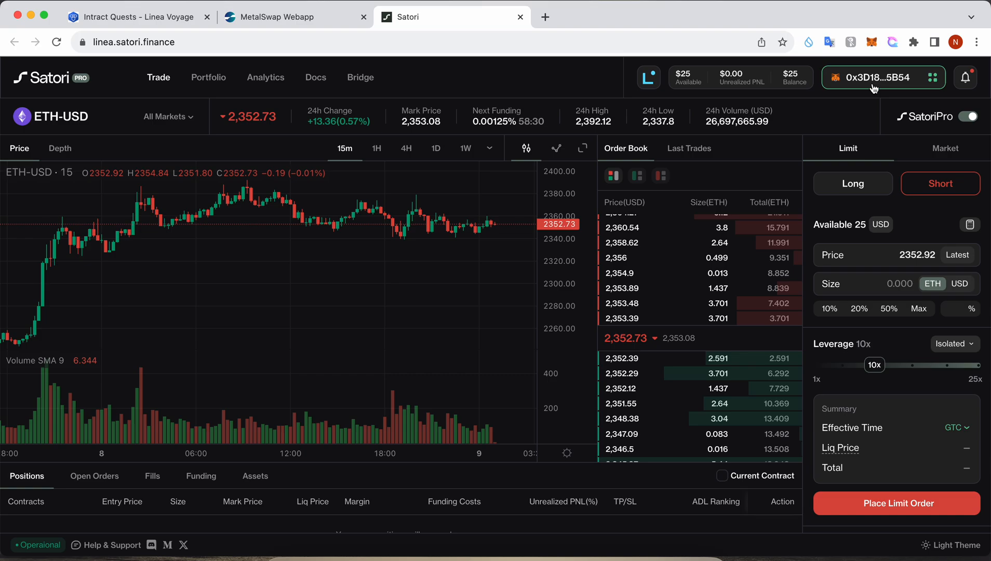
left_click(879, 77)
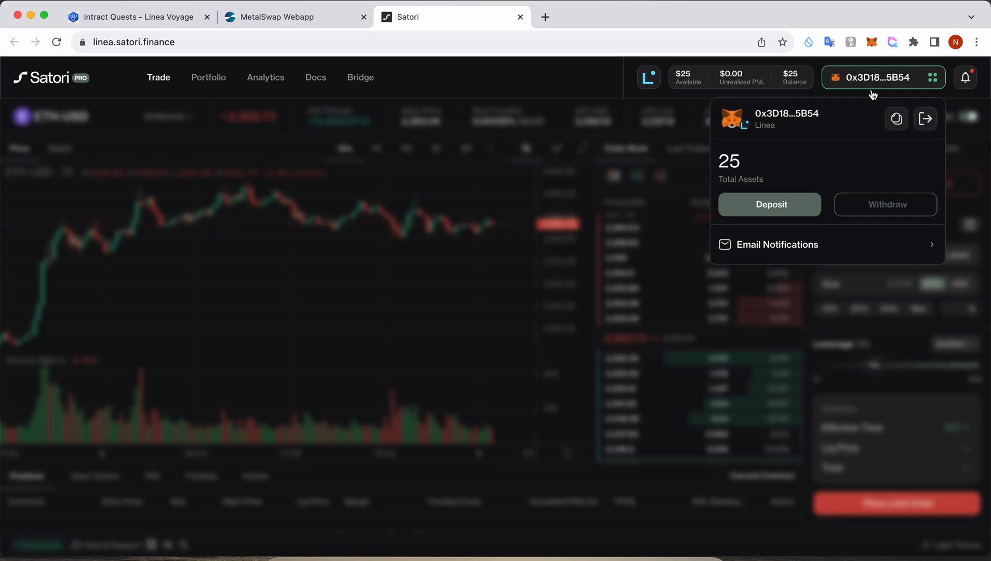
left_click(769, 203)
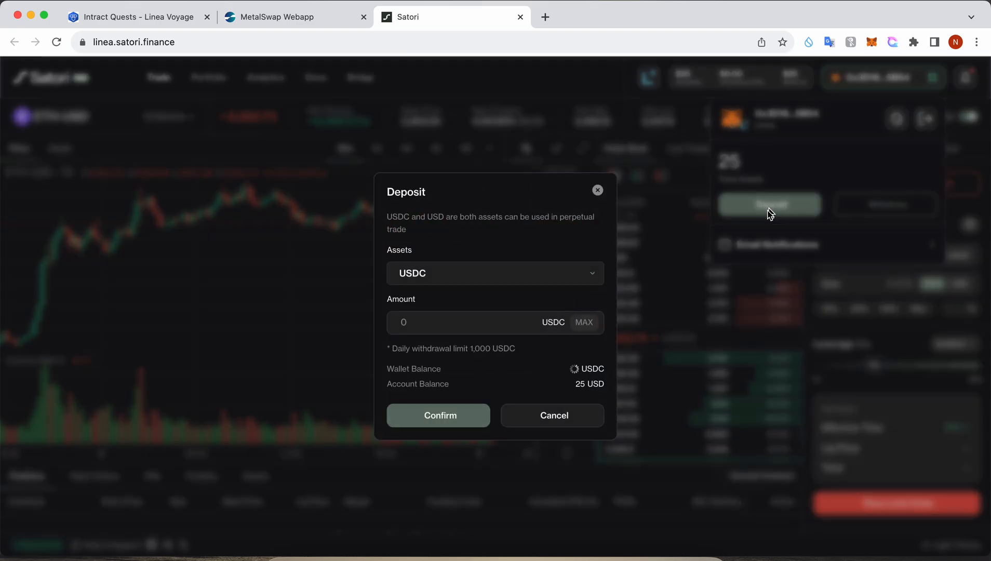
left_click(494, 273)
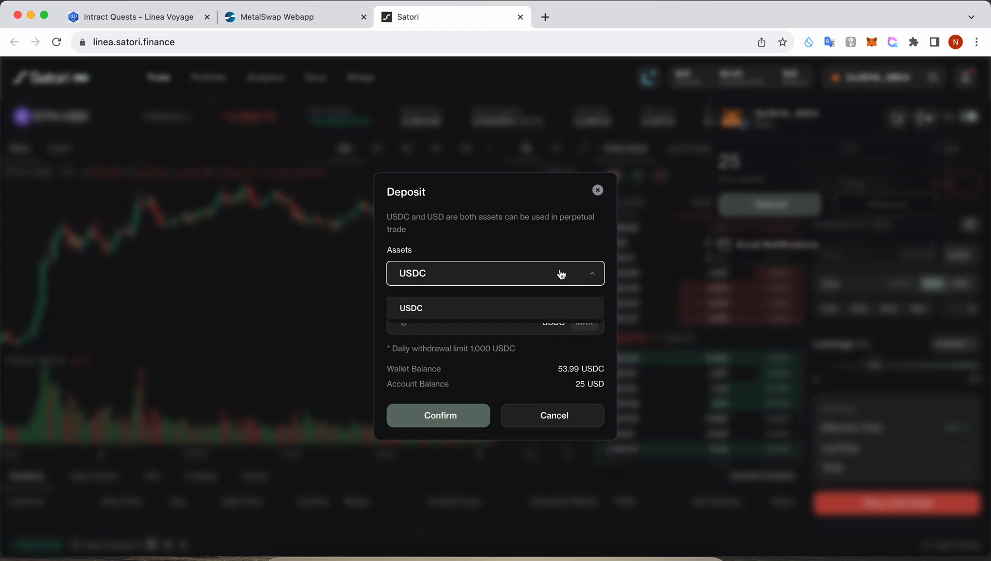
left_click(411, 307)
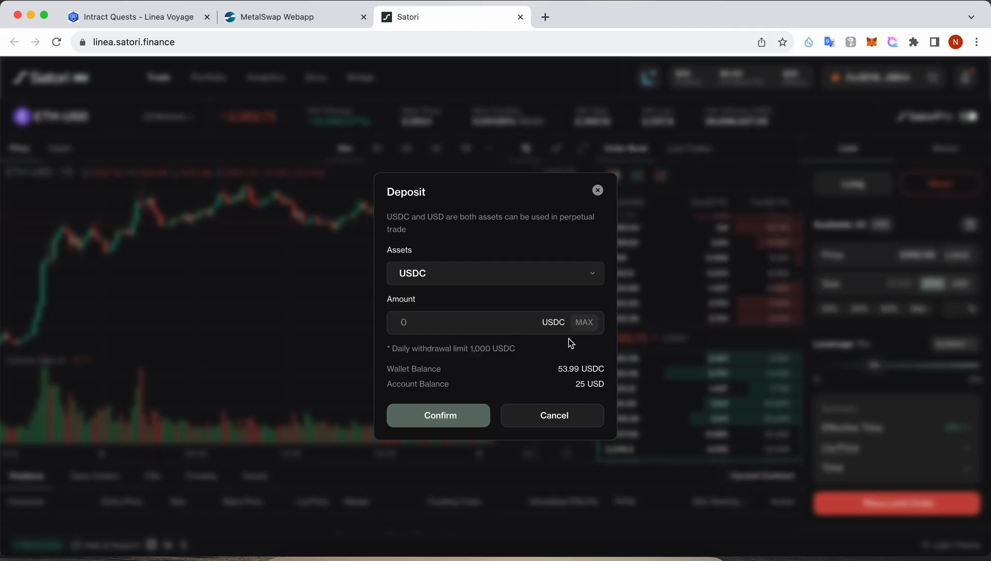
left_click(585, 322)
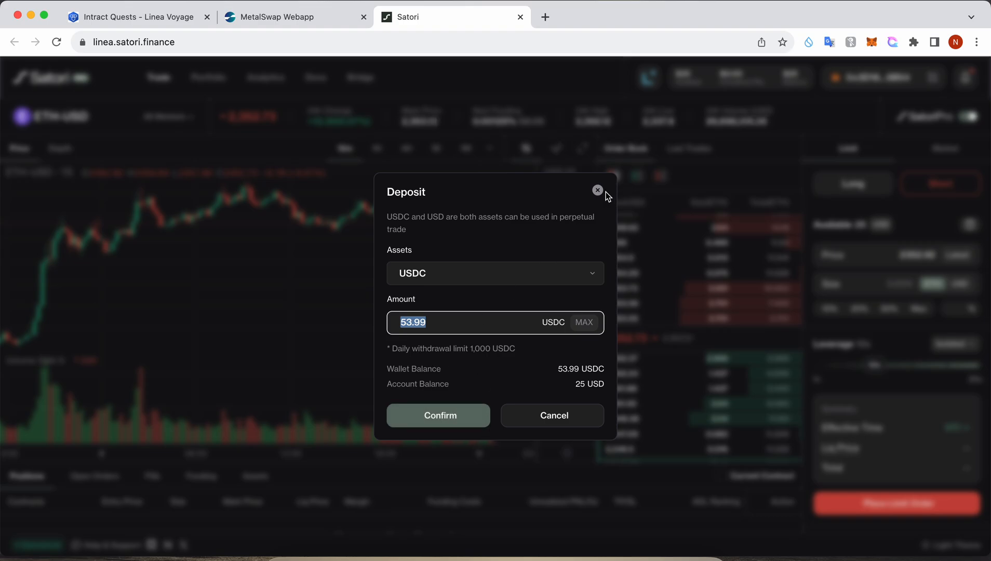
left_click(597, 190)
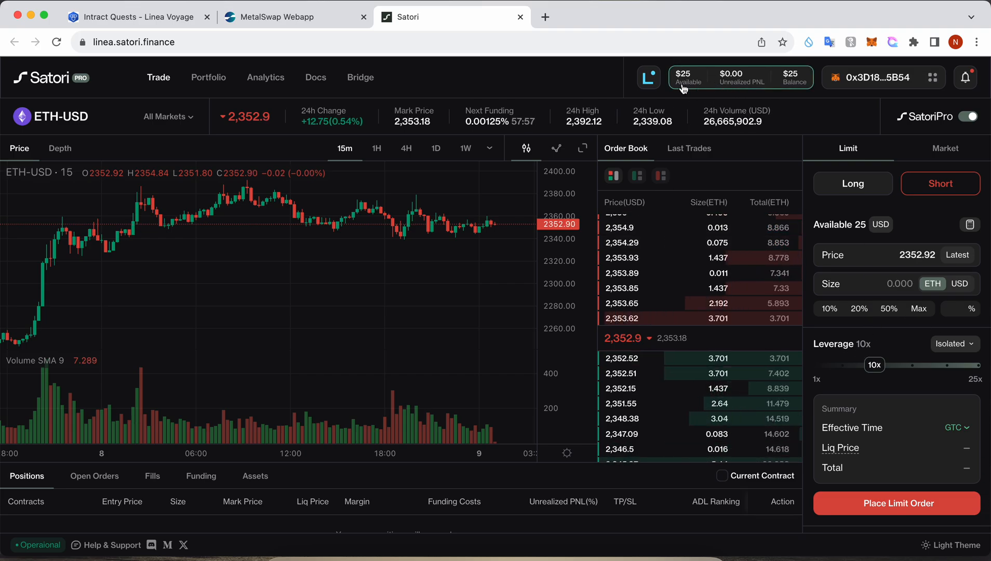
- Configure an ETH-USD short limit order with the size denominated in USD
left_click(740, 78)
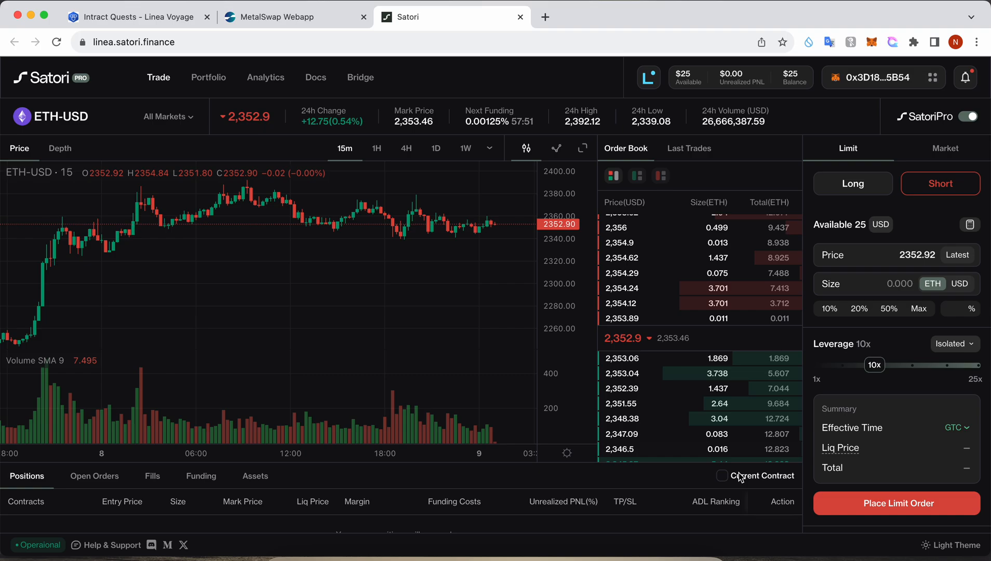
left_click(853, 182)
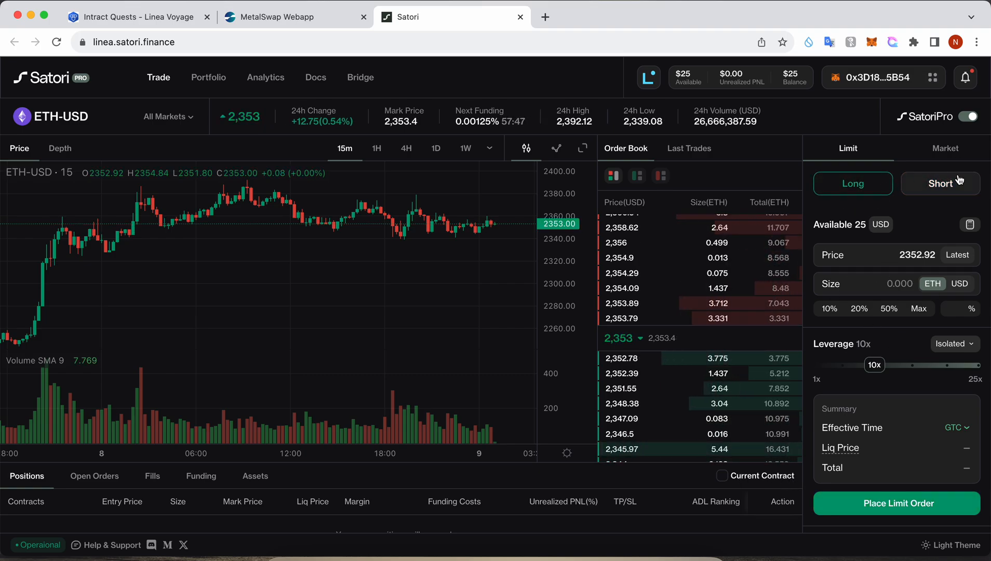
left_click(940, 183)
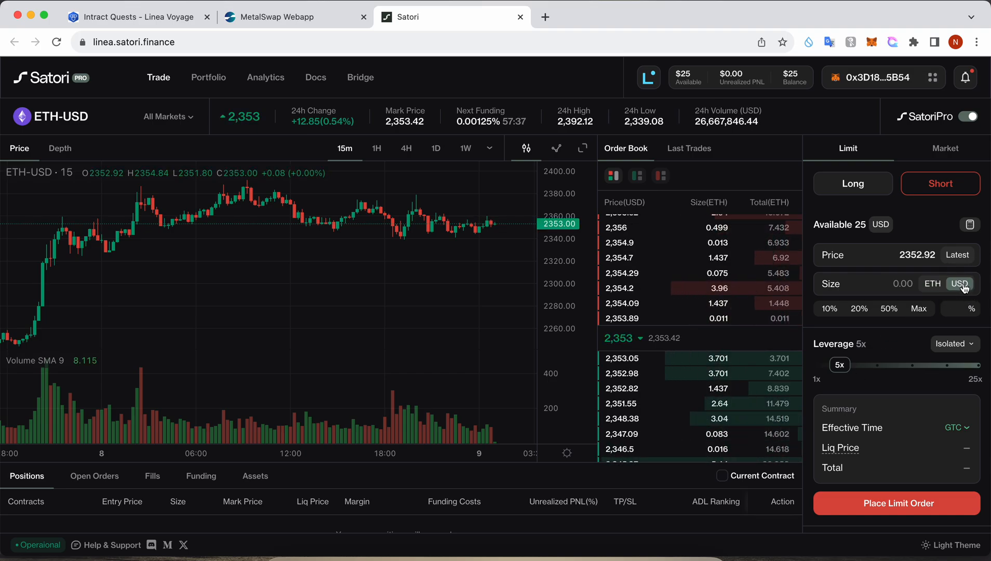
left_click(917, 308)
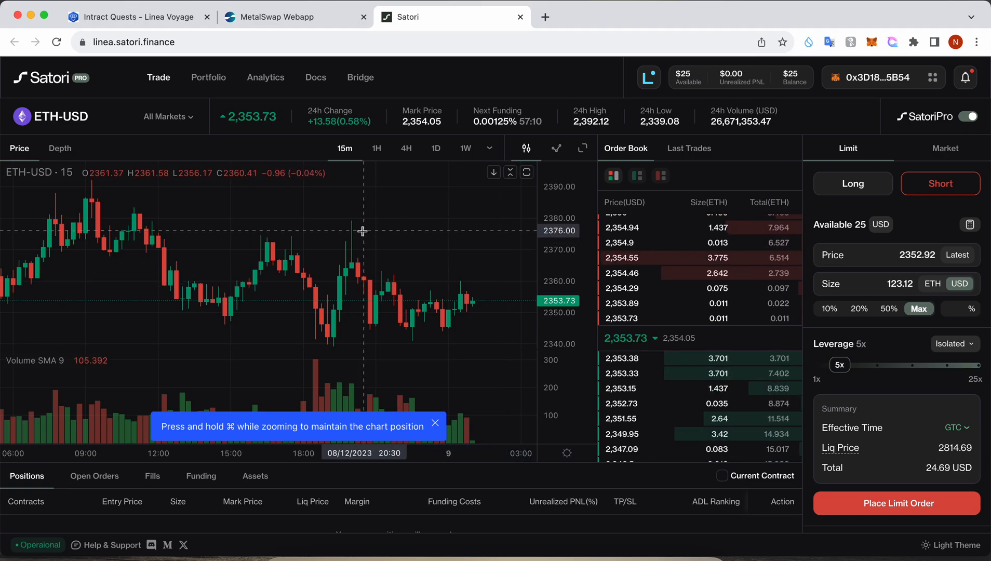
mouse_move(354, 227)
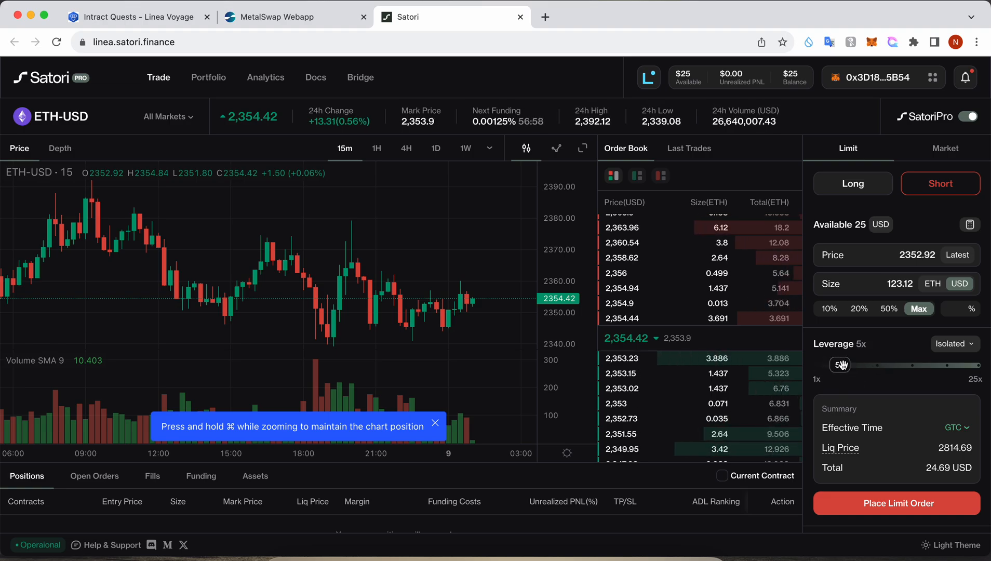
- Lower leverage to 3x and submit the short limit order for signing
left_click_drag(840, 364, 828, 363)
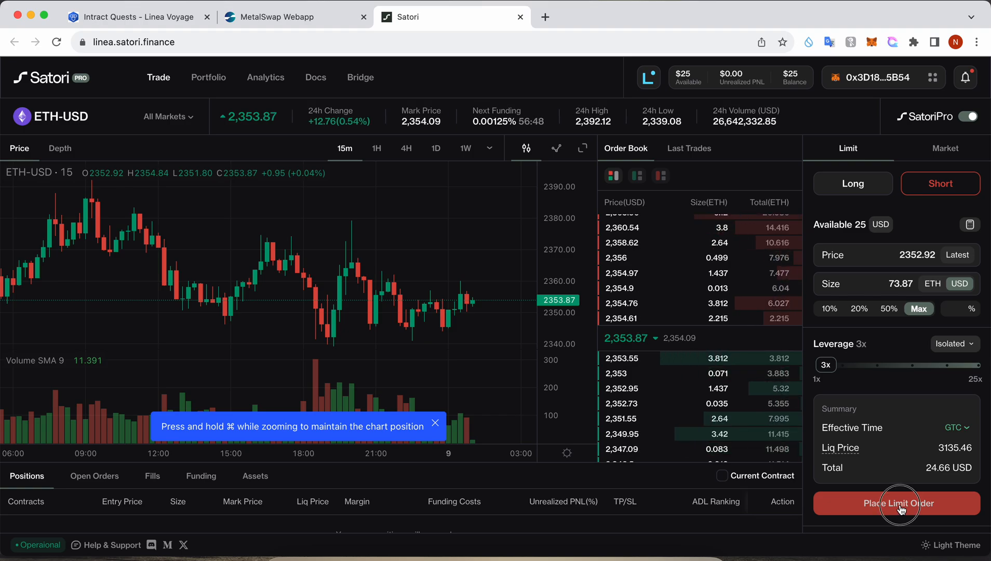
left_click(895, 503)
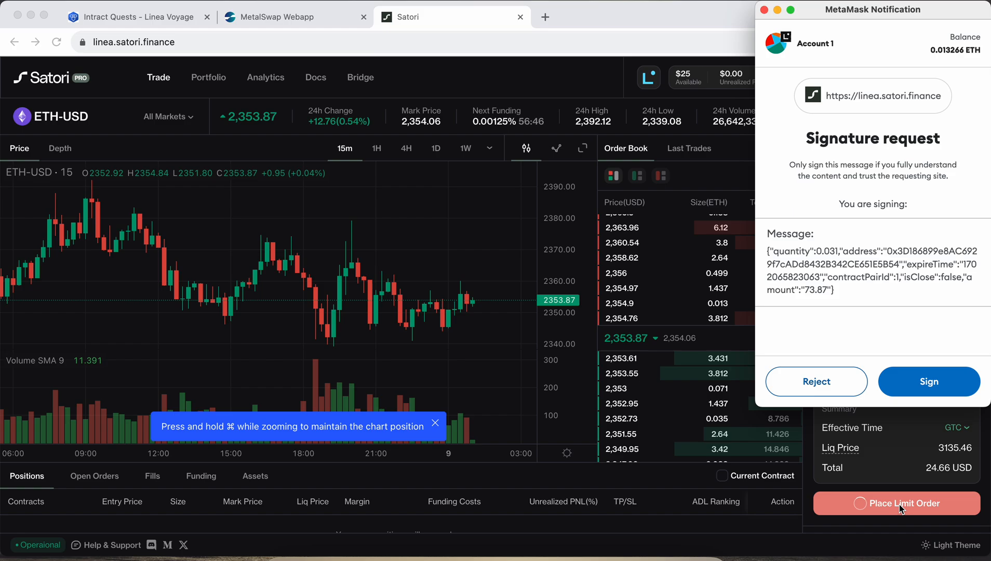
left_click(928, 381)
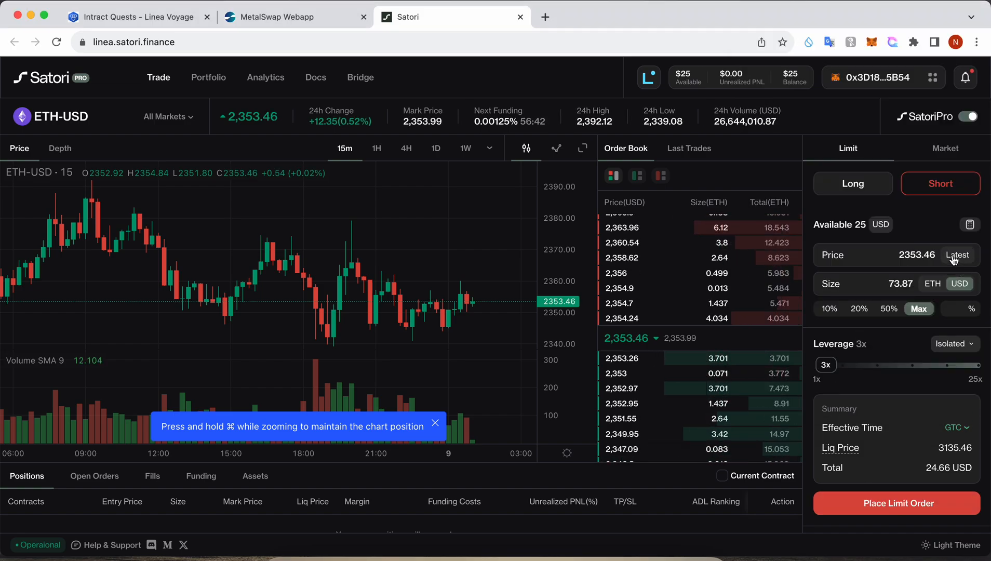
- Resubmit the order, approve the MetaMask signature, and return to the Intract quest
left_click(895, 502)
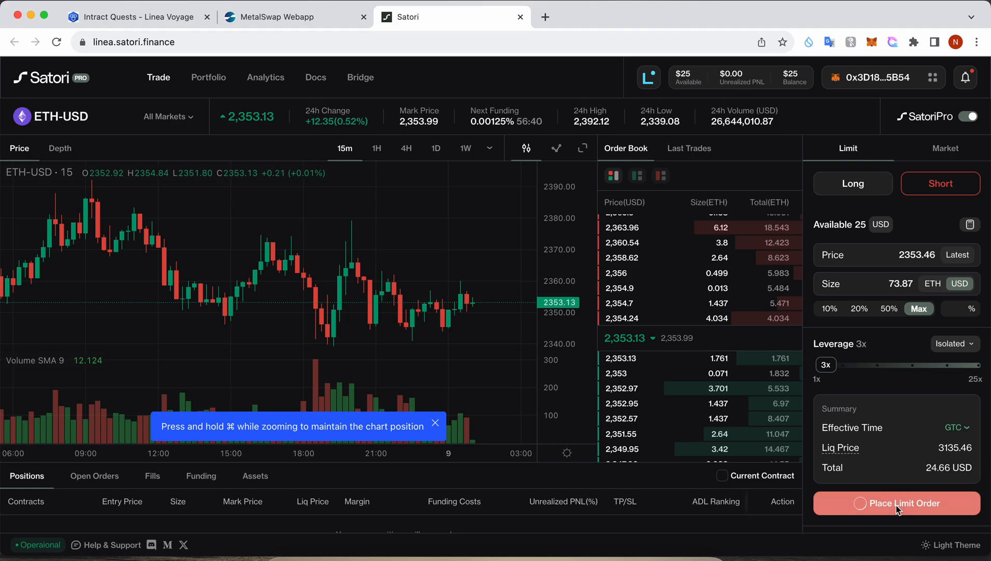
left_click(895, 503)
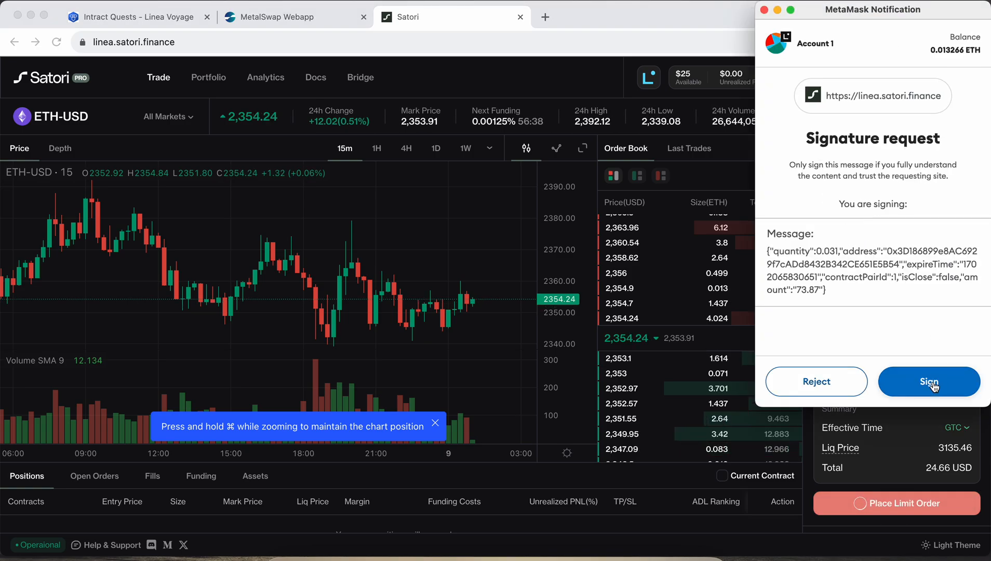
left_click(928, 381)
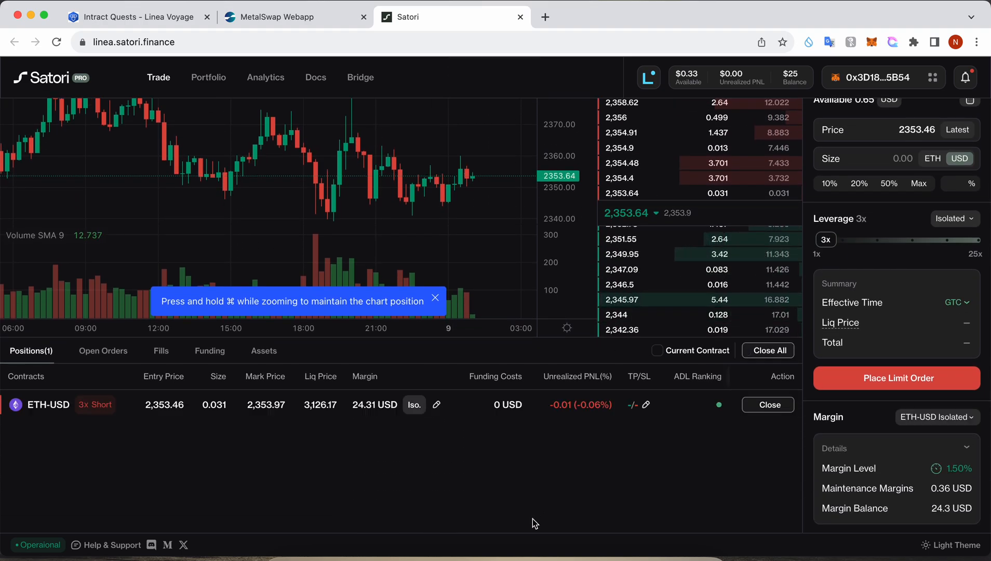
mouse_move(134, 431)
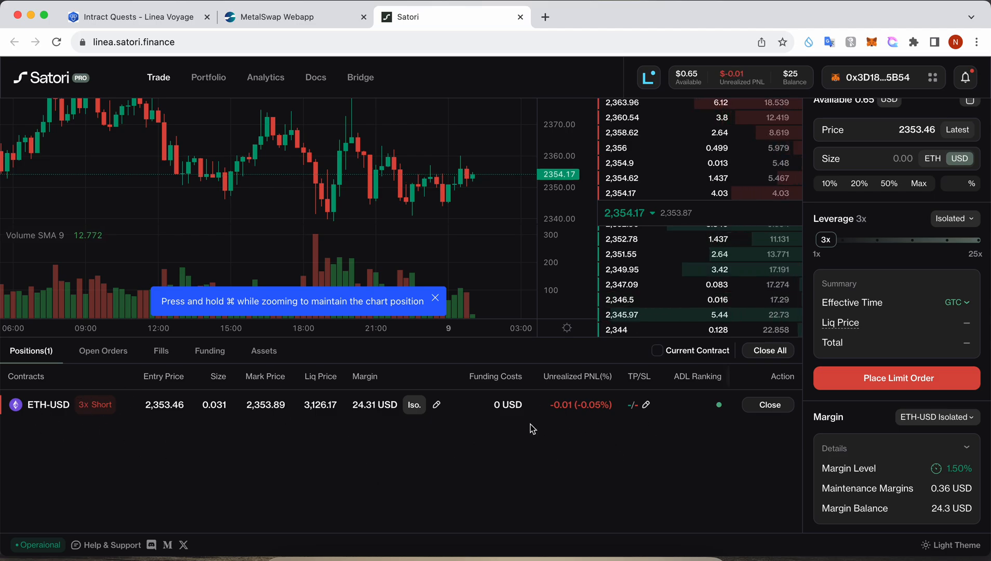
mouse_move(435, 266)
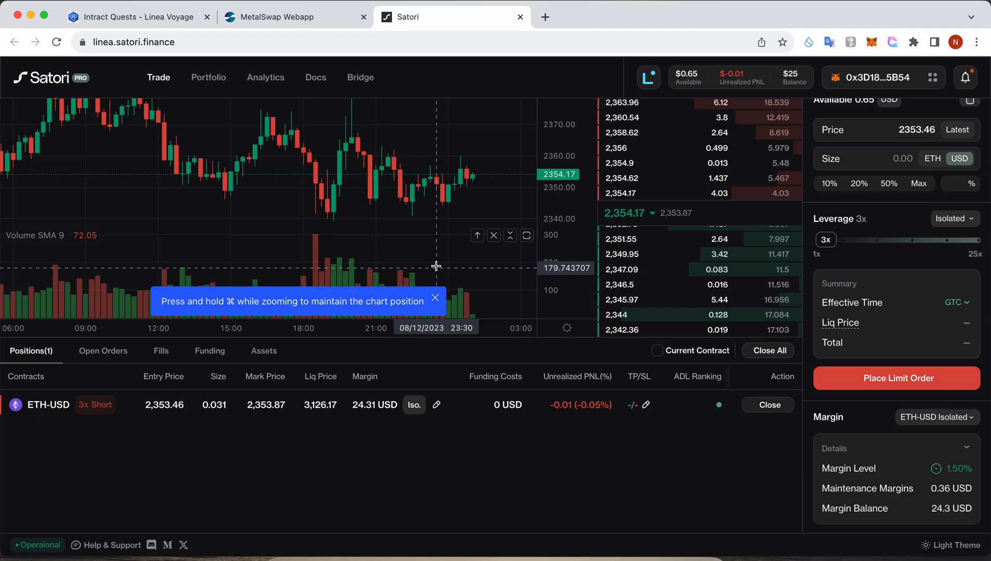
left_click(133, 17)
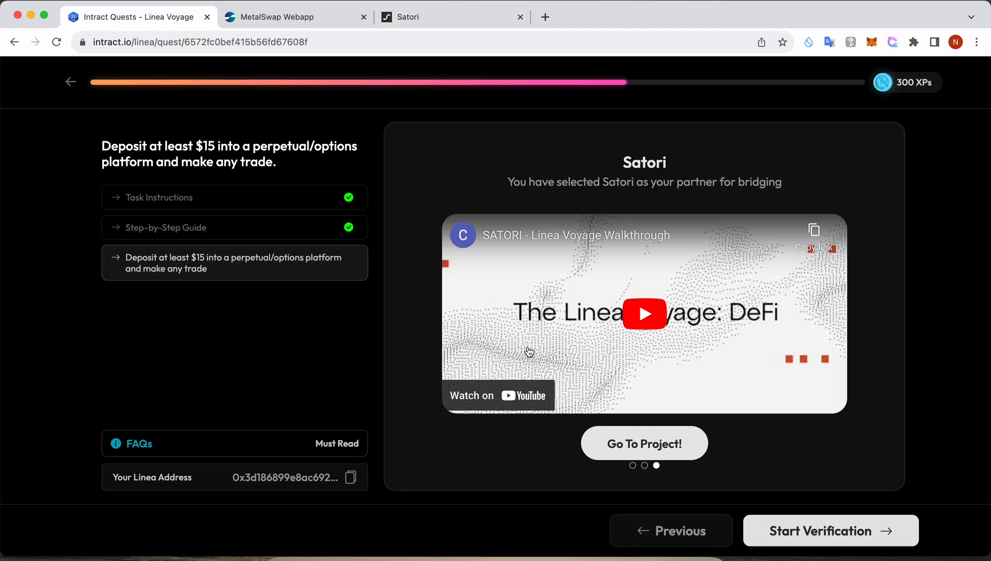
- Begin verification of the deposit-and-trade task, acknowledging the requirements
left_click(830, 530)
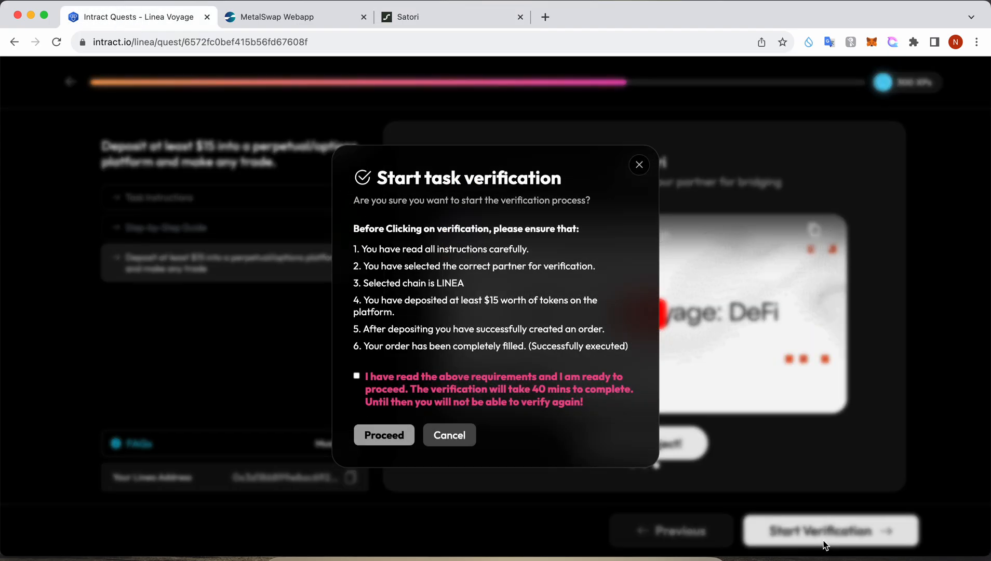
left_click(356, 375)
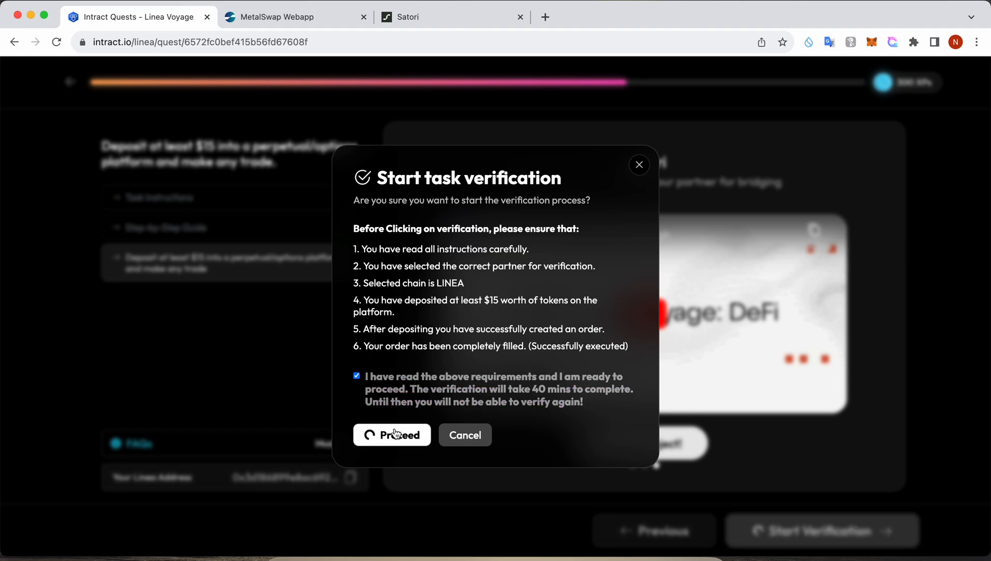
left_click(392, 434)
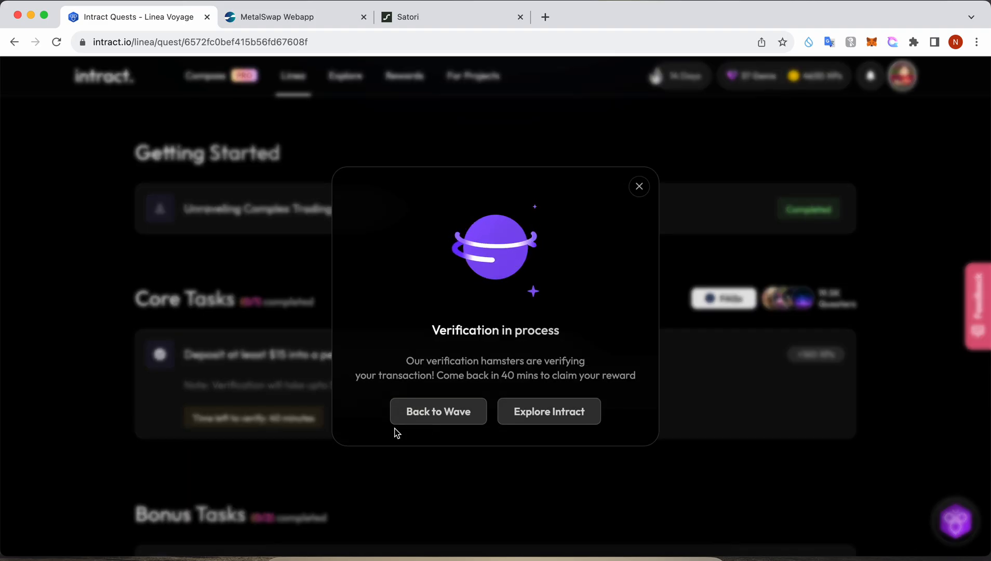
- Return to the Wave 7 task list, then go back to the Satori trading page
left_click(639, 186)
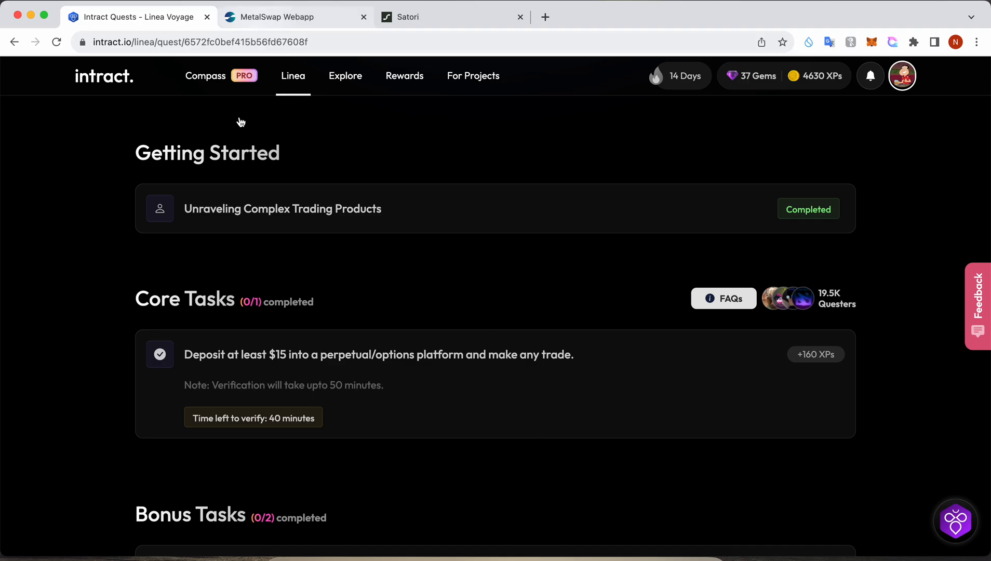
mouse_move(358, 389)
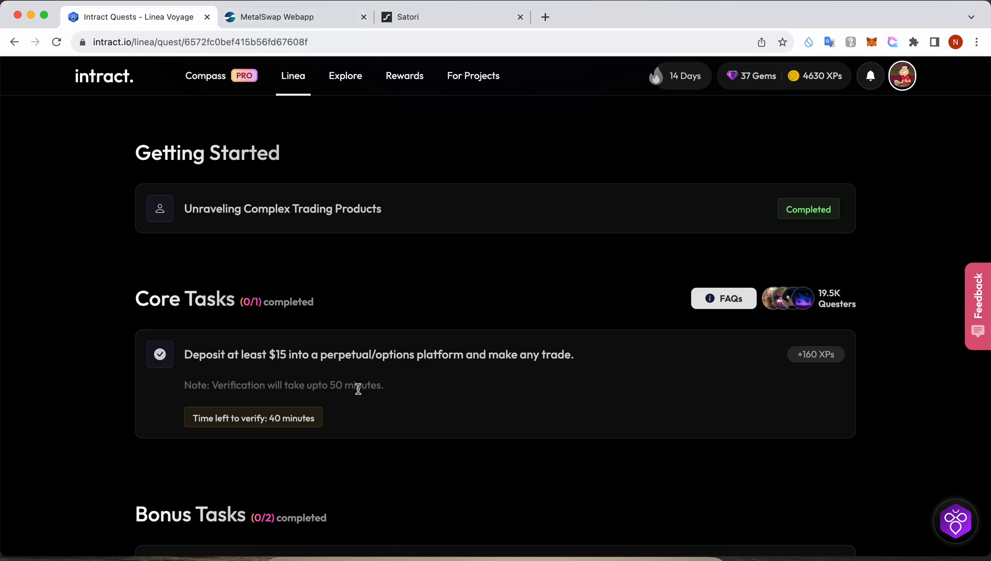
scroll("up", 3)
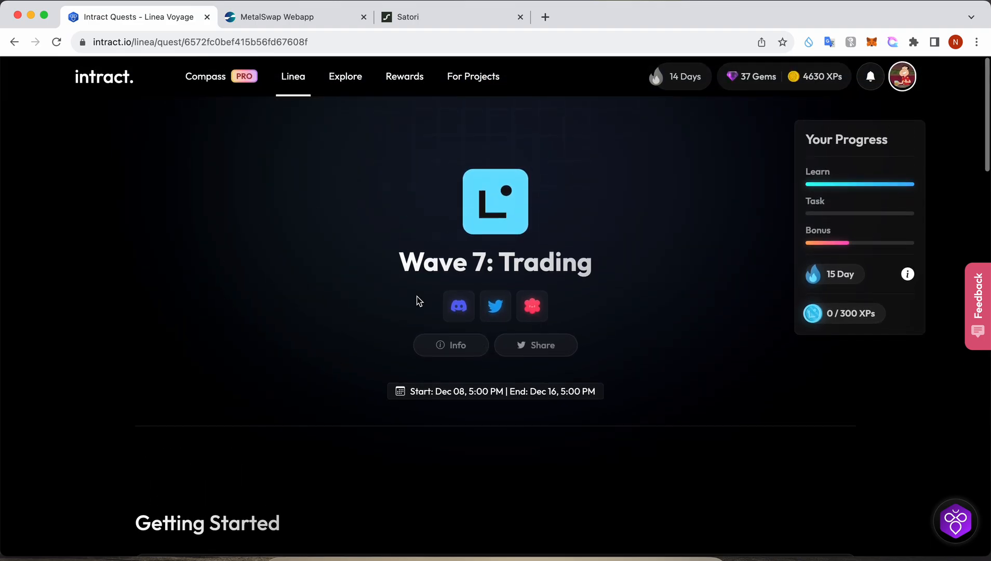
left_click(452, 17)
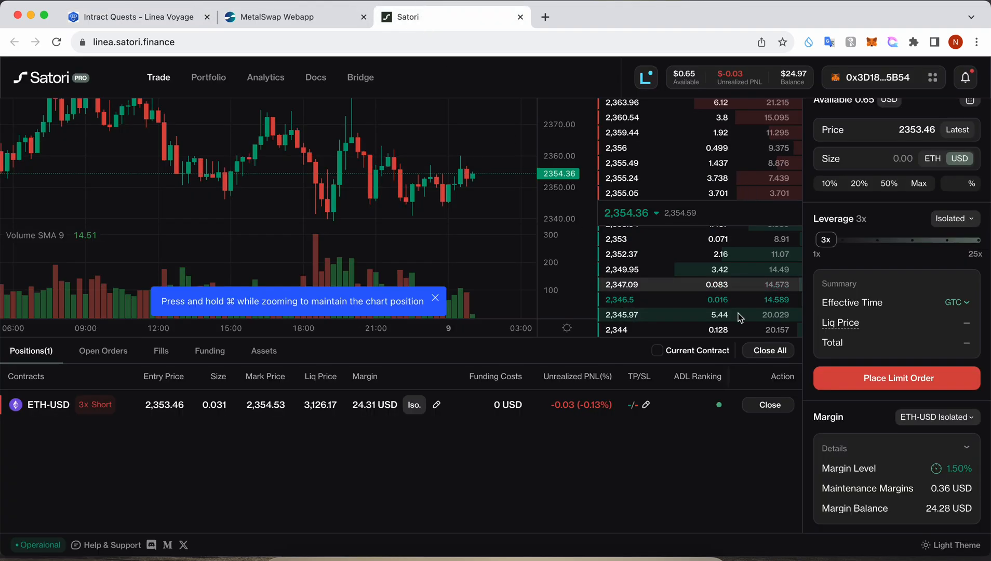